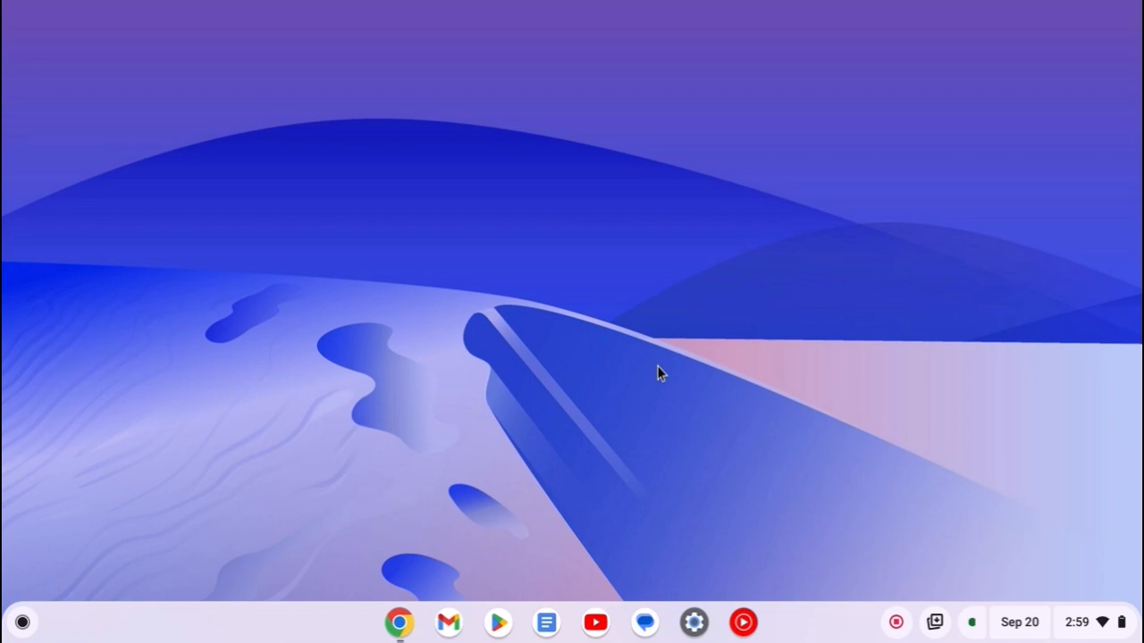
mouse_move(394, 629)
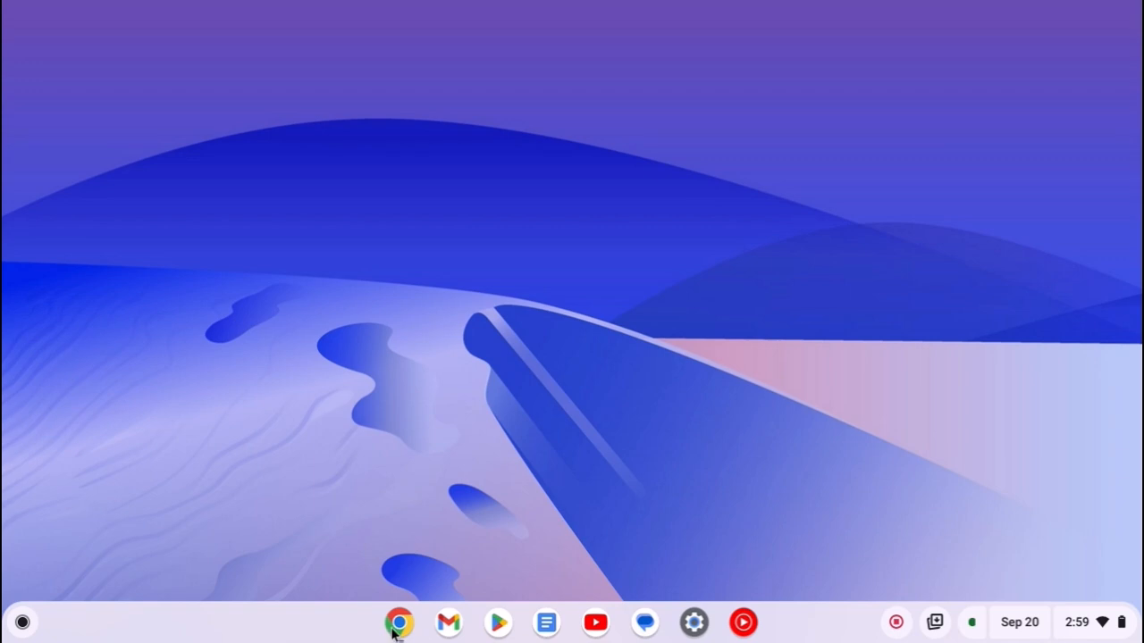
Launch Chrome from the shelf, landing on the Google homepage
left_click(400, 622)
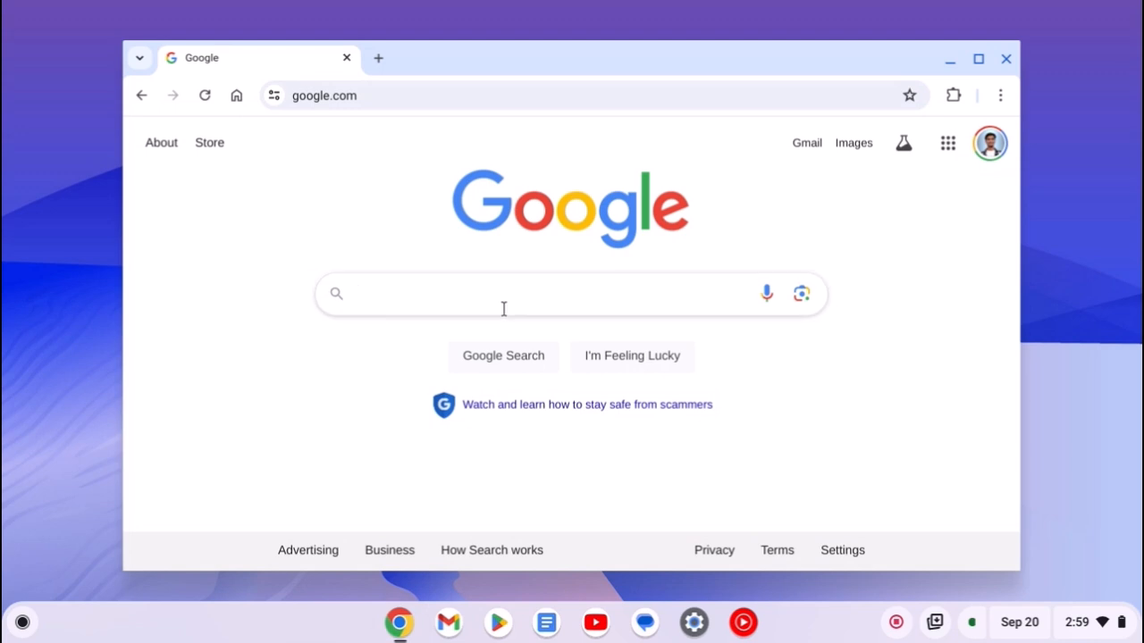
Insert a smiley from the Smileys & Emotions category into the Google search box via the emoji picker
right_click(491, 293)
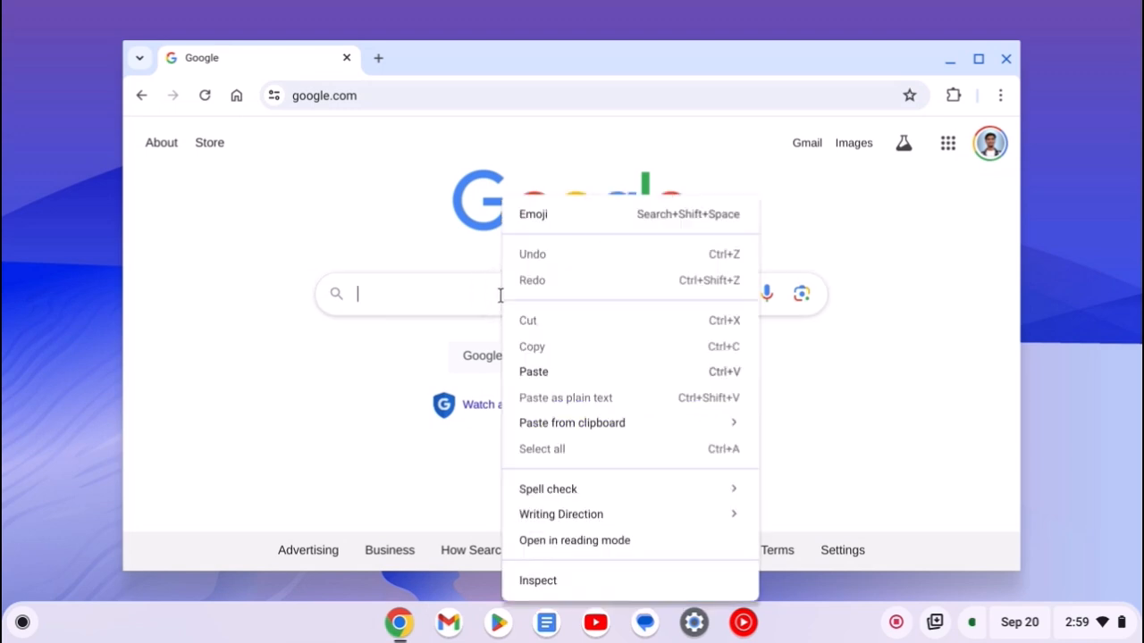
mouse_move(625, 215)
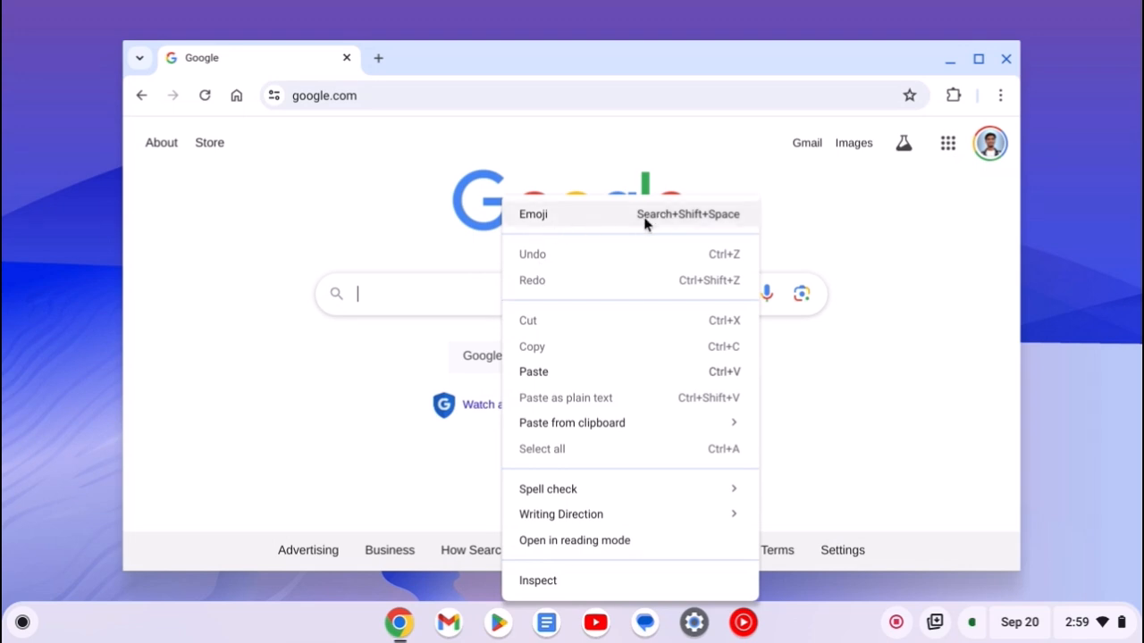
left_click(532, 215)
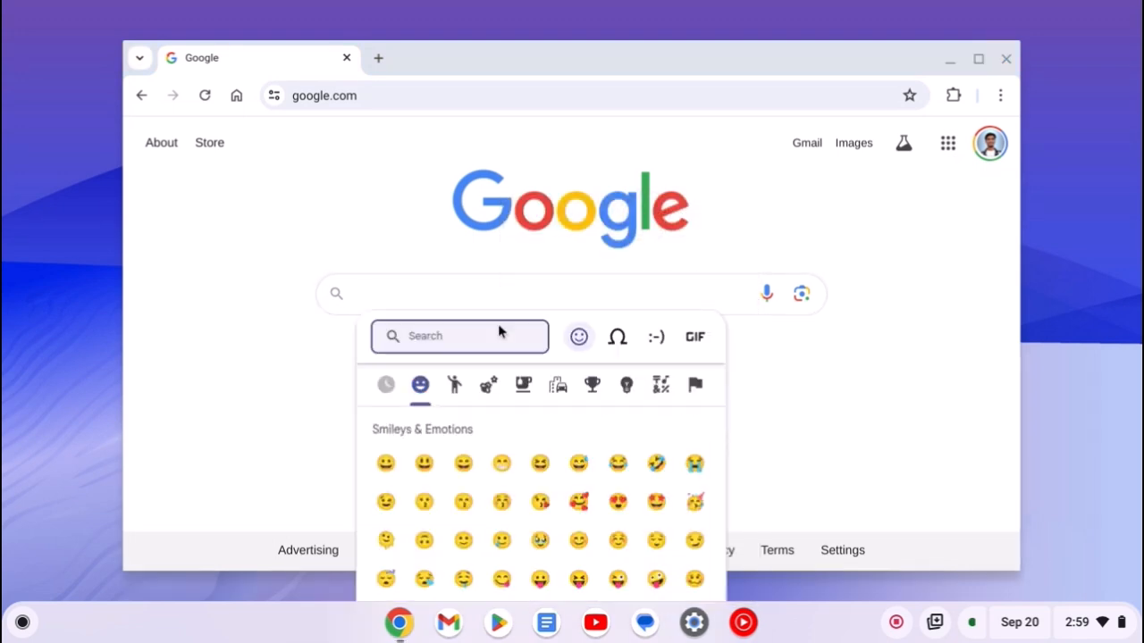
scroll("down", 3)
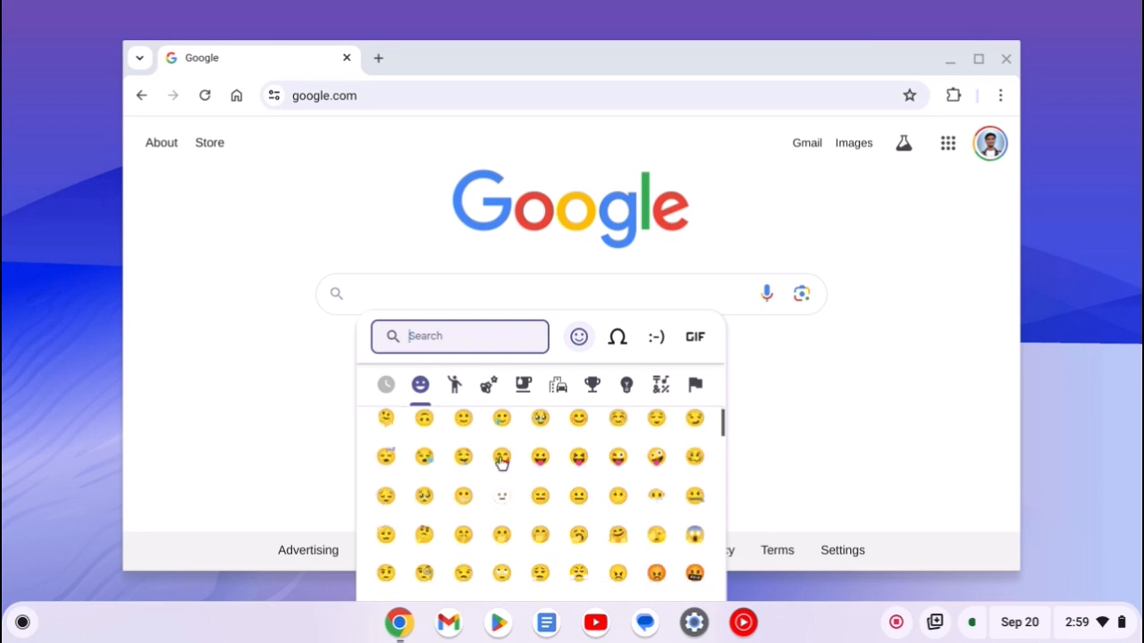
left_click(488, 384)
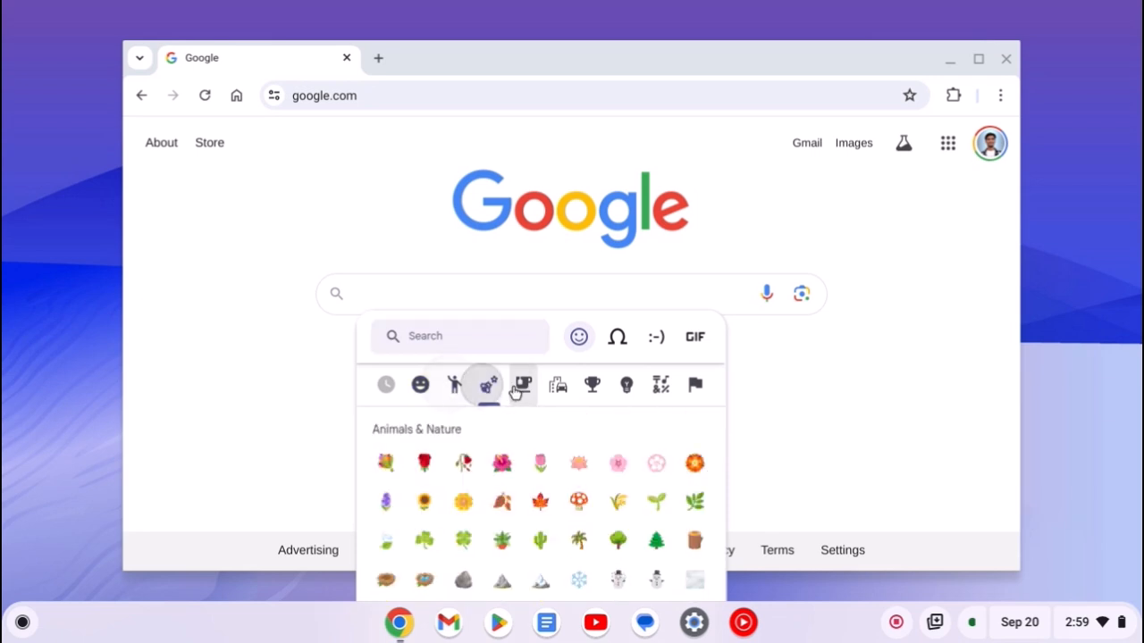
left_click(420, 384)
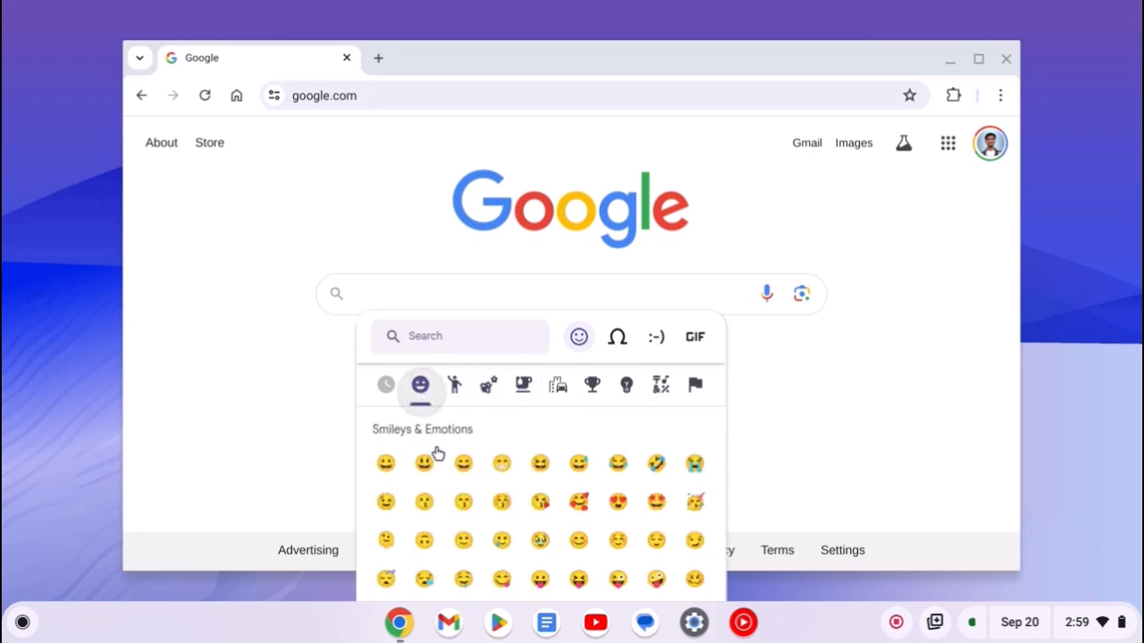
left_click(421, 463)
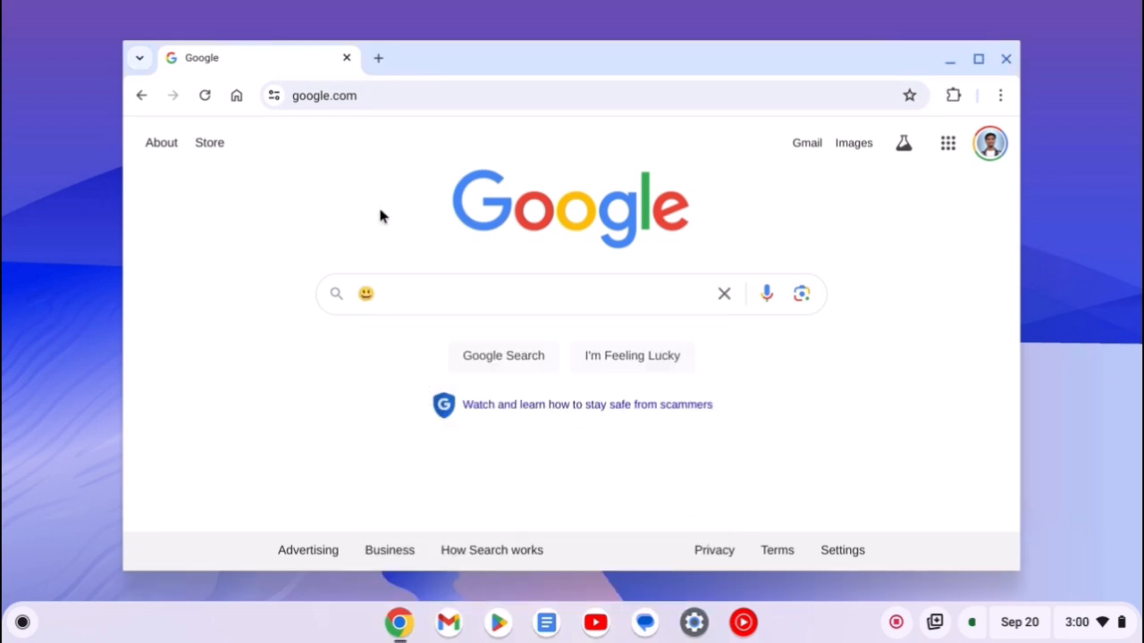
key("shift")
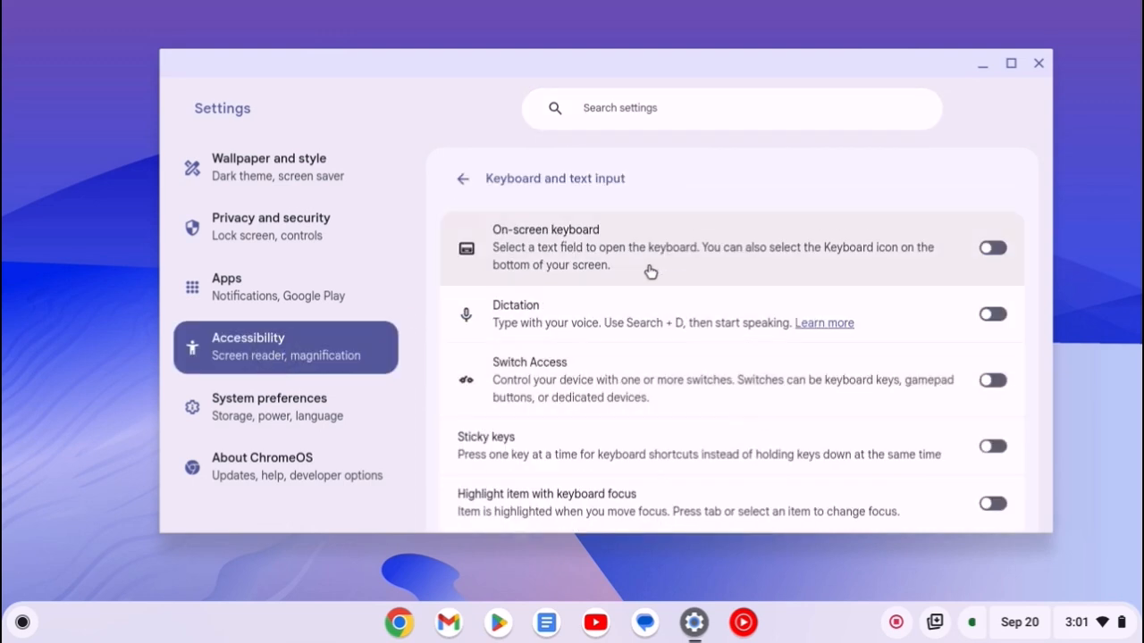
mouse_move(1001, 261)
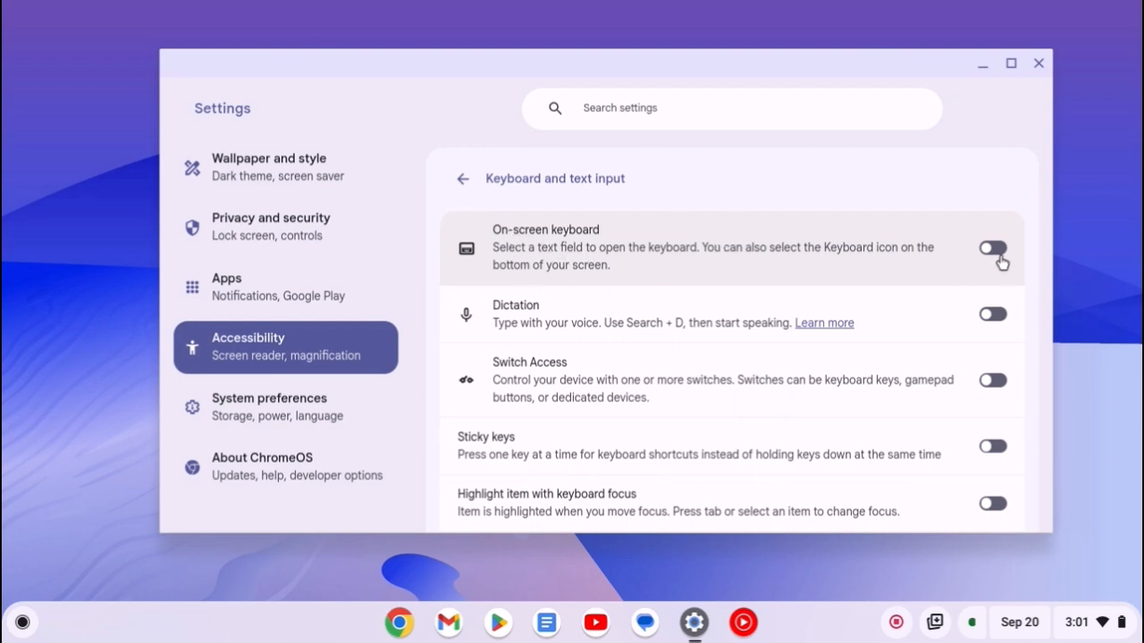
Switch on the On-screen keyboard toggle under Keyboard and text input
left_click(992, 247)
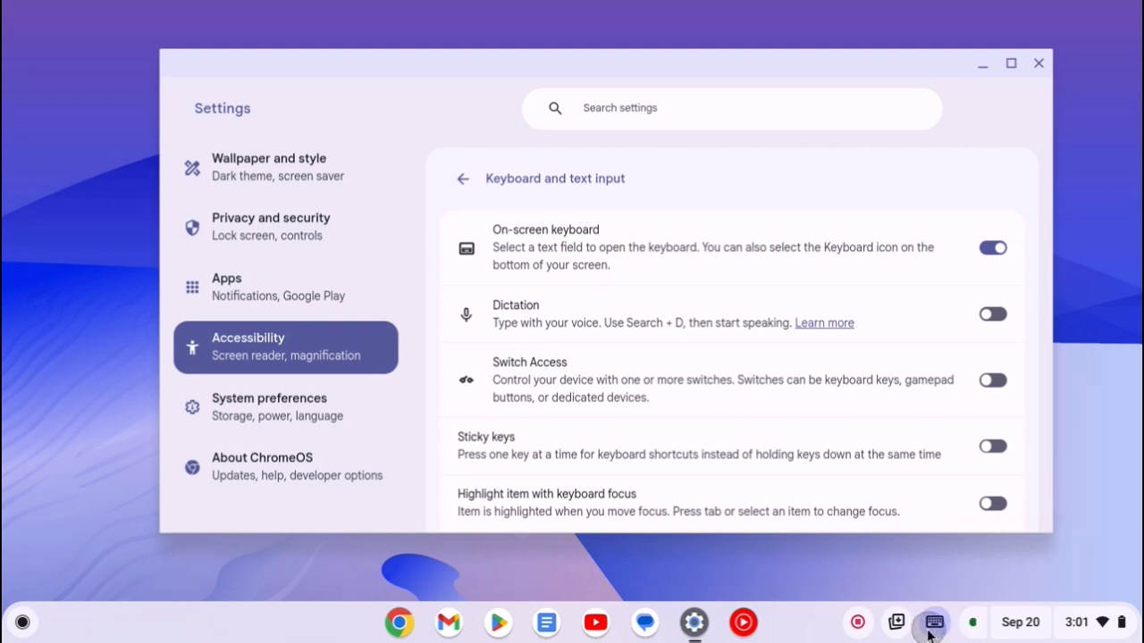
Show the on-screen keyboard from the shelf, view its emoji panel, and return to letters
left_click(933, 622)
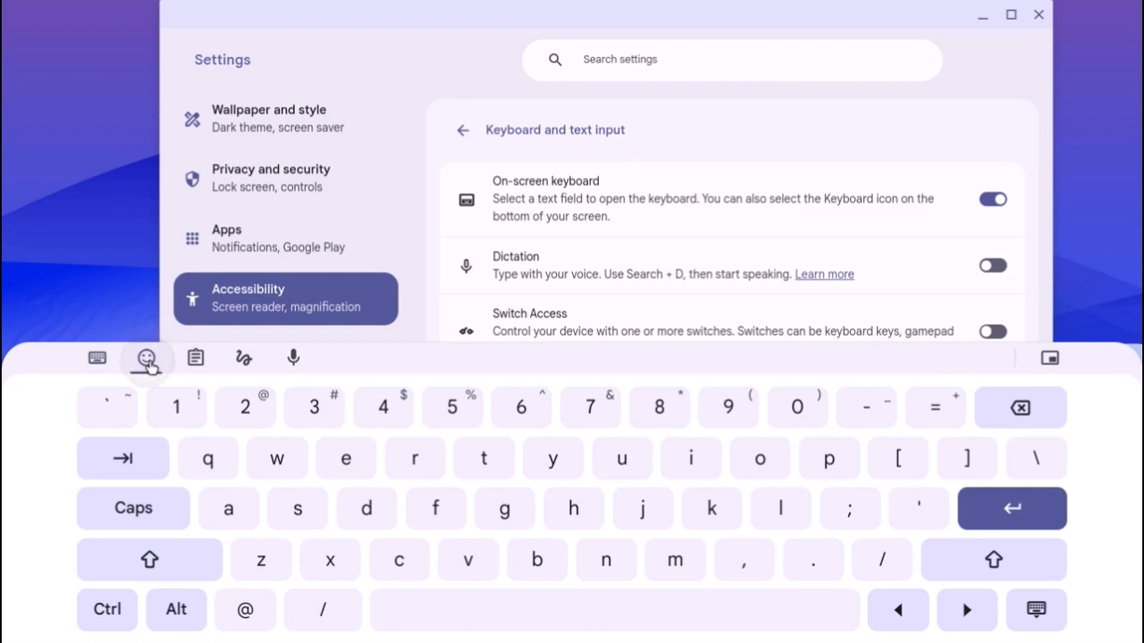
left_click(146, 357)
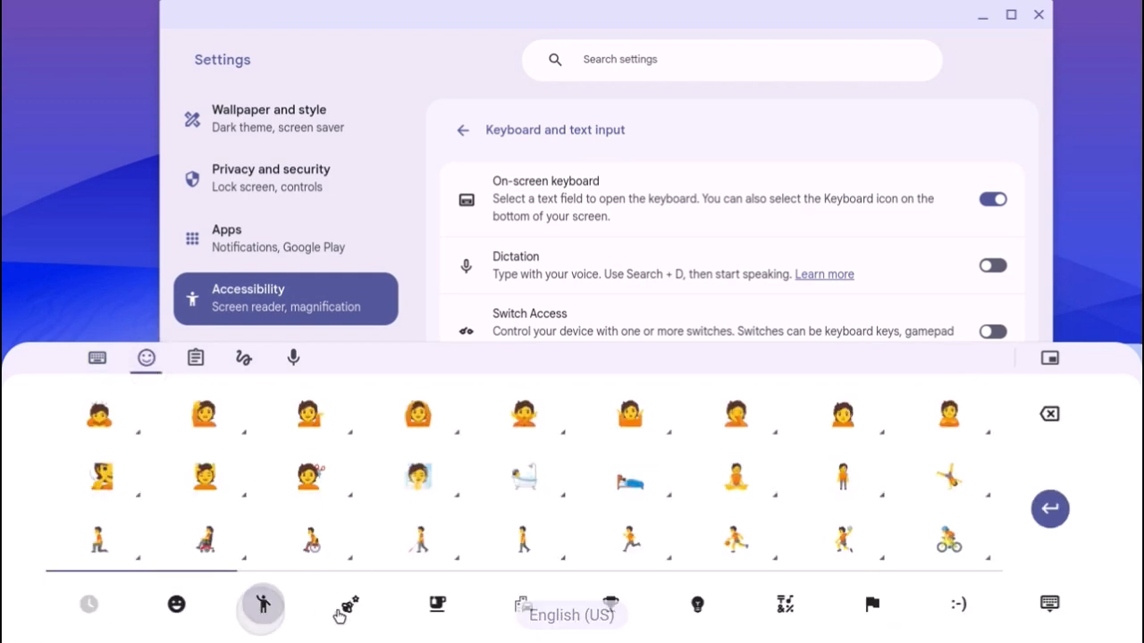
left_click(97, 357)
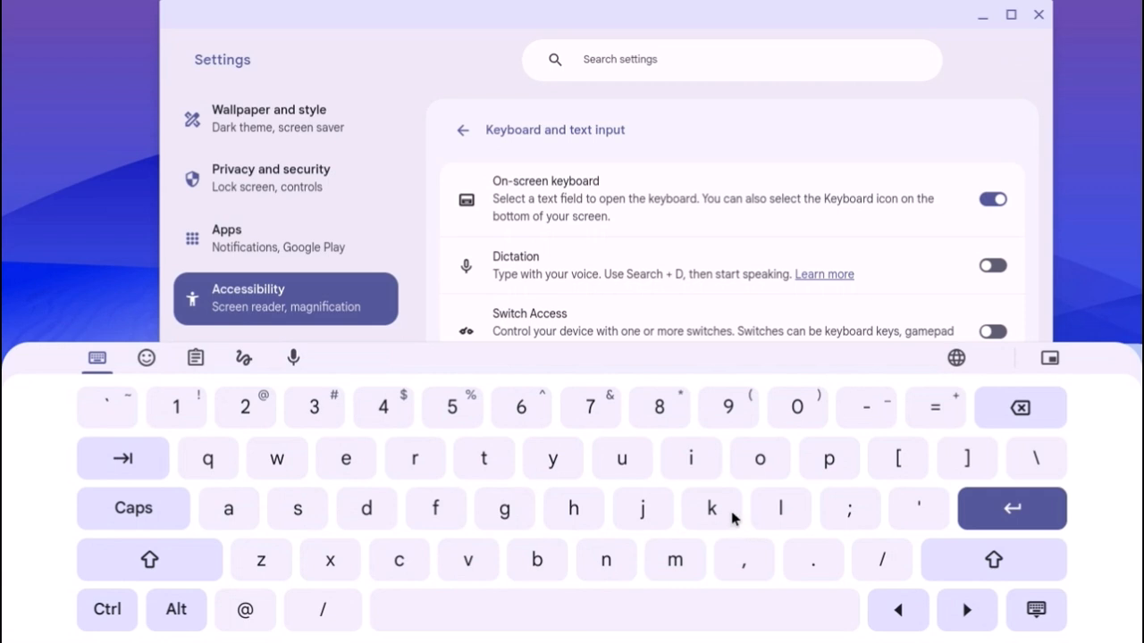
mouse_move(1046, 629)
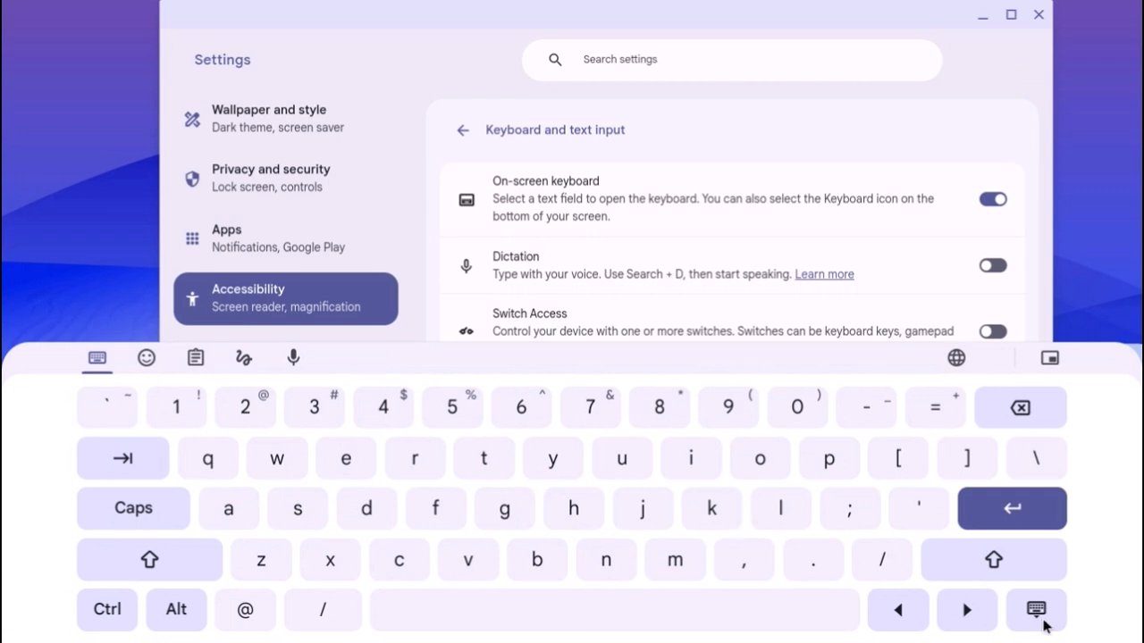
Hide the on-screen keyboard and close Settings, leaving the desktop
left_click(1035, 612)
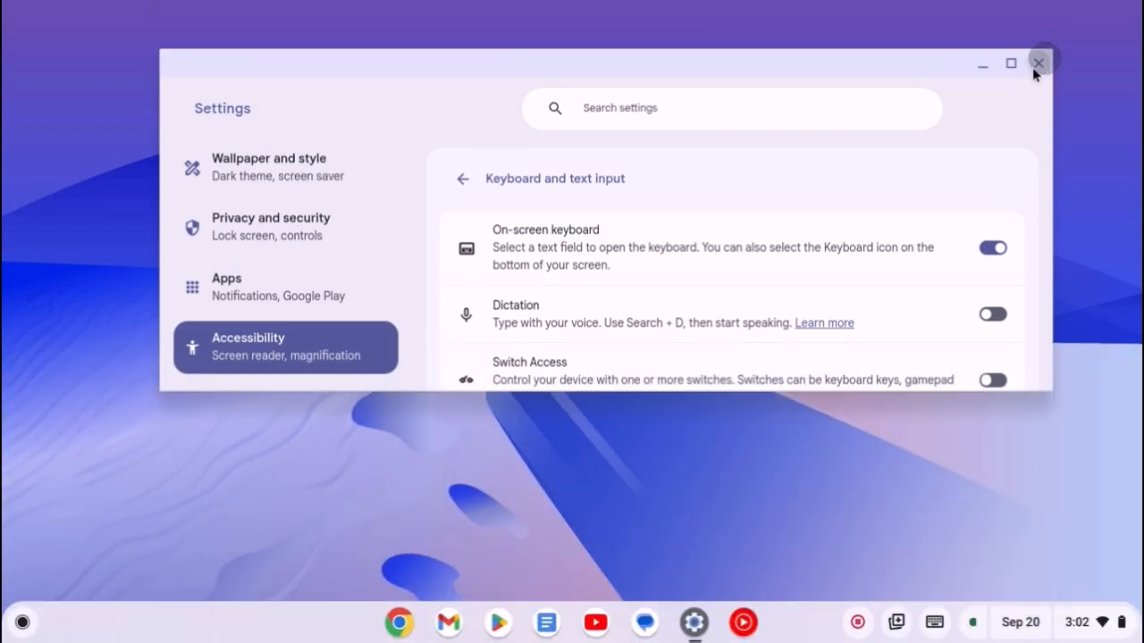
left_click(1038, 63)
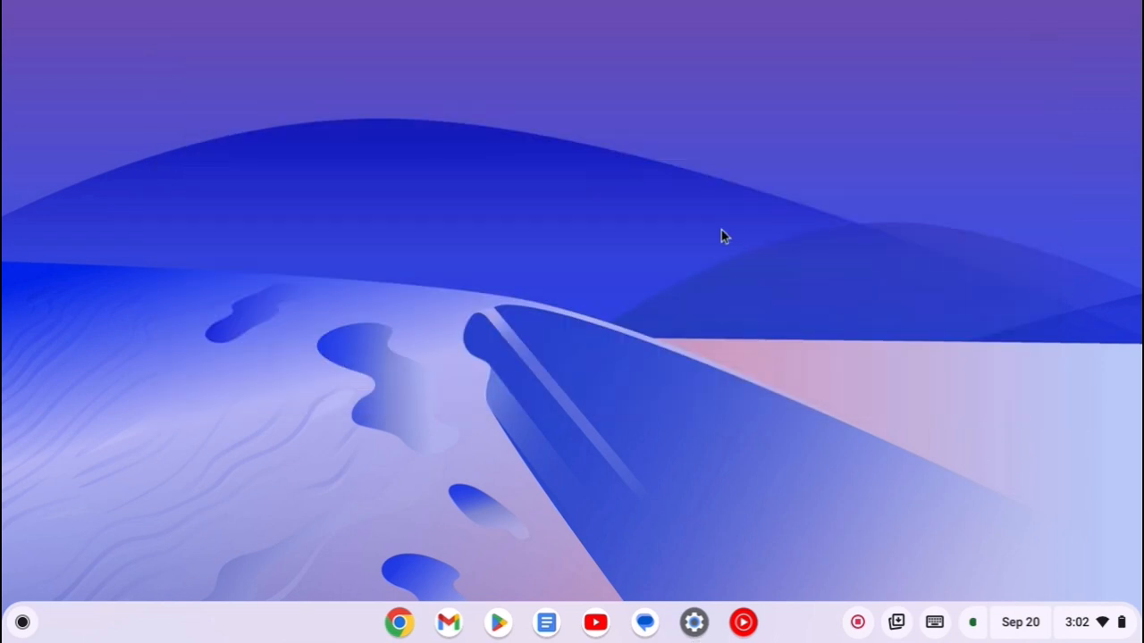